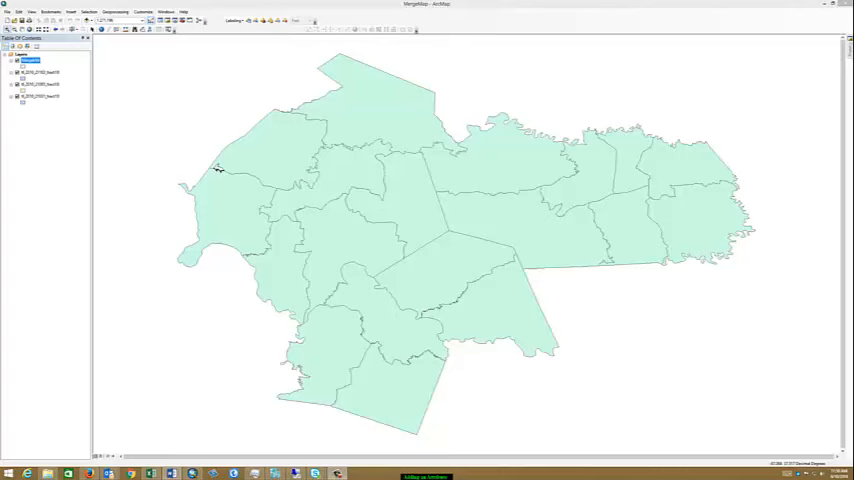
{"action": "mouse_move", "coordinate": [315, 168]}
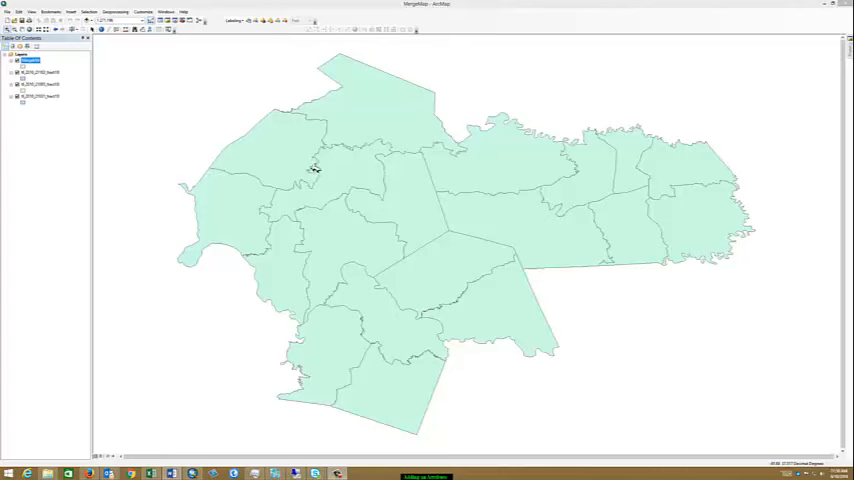
{"action": "mouse_move", "coordinate": [218, 118]}
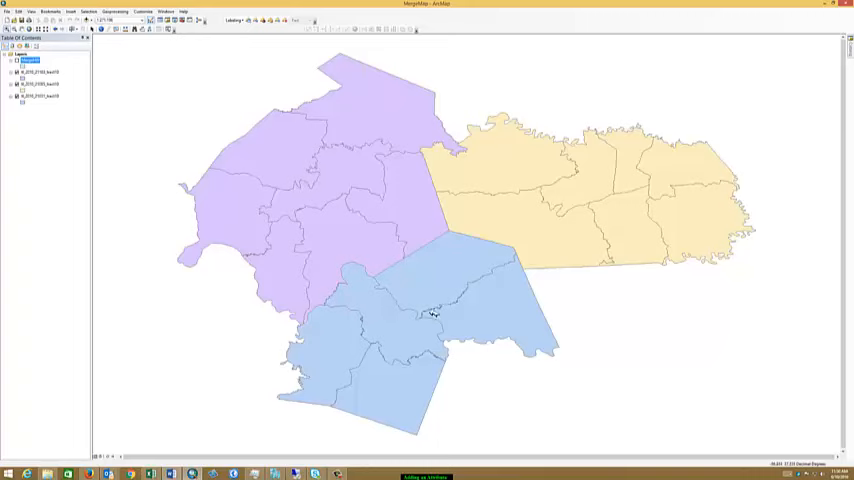
{"action": "mouse_move", "coordinate": [190, 220]}
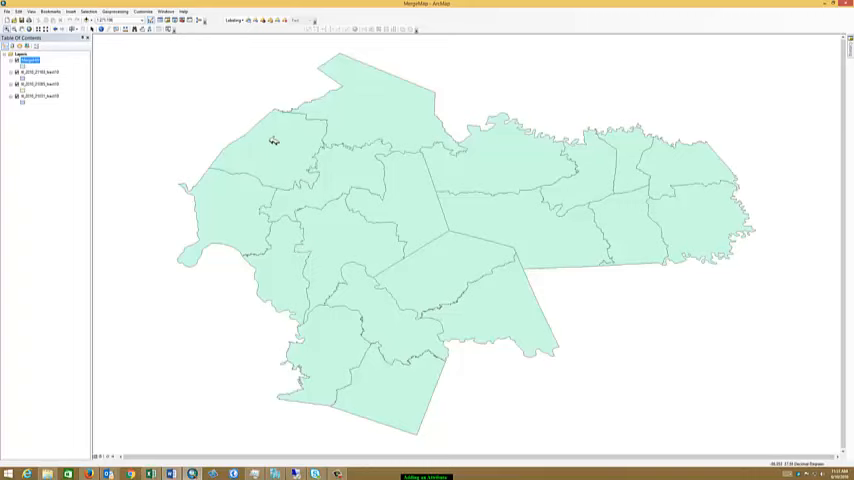
{"action": "mouse_move", "coordinate": [647, 147]}
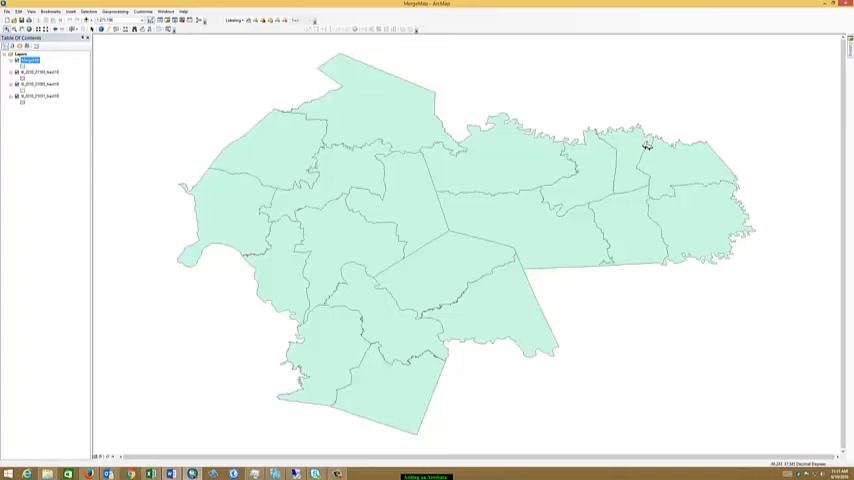
{"action": "mouse_move", "coordinate": [248, 261]}
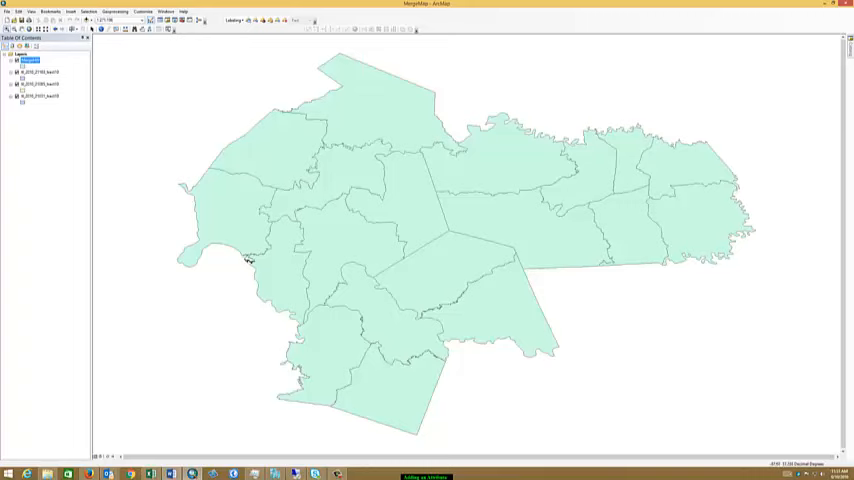
{"action": "mouse_move", "coordinate": [243, 245]}
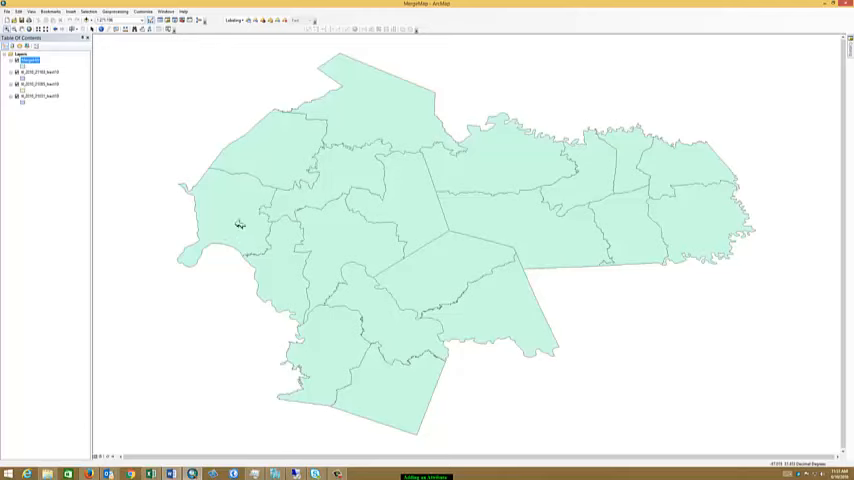
{"action": "mouse_move", "coordinate": [119, 92]}
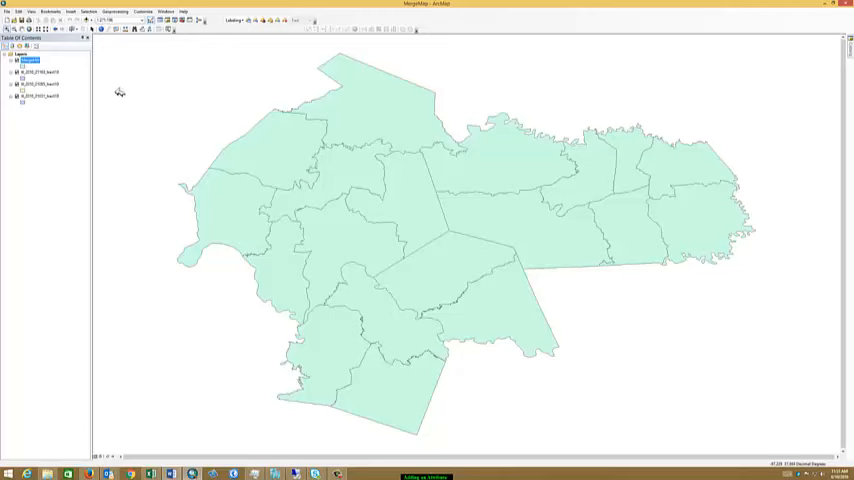
Add a Float field named Population via Add Field and confirm it.
{"action": "right_click", "coordinate": [30, 59]}
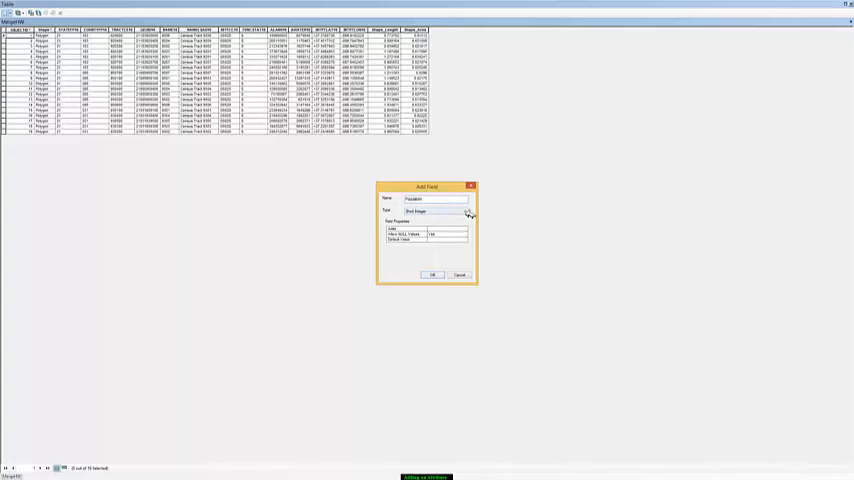
{"action": "left_click", "coordinate": [467, 211]}
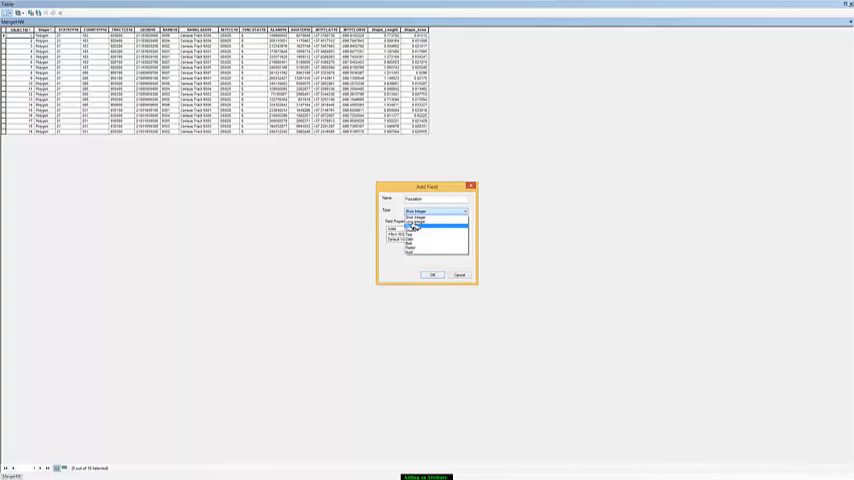
{"action": "left_click", "coordinate": [410, 232]}
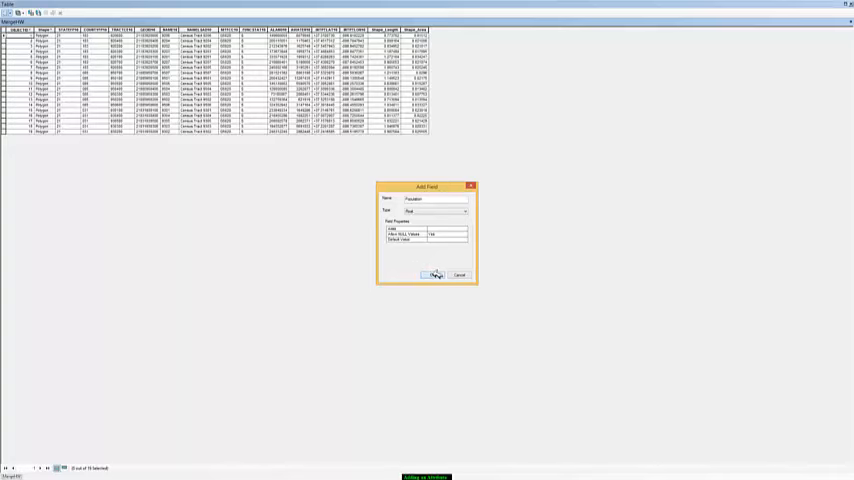
{"action": "left_click", "coordinate": [434, 275]}
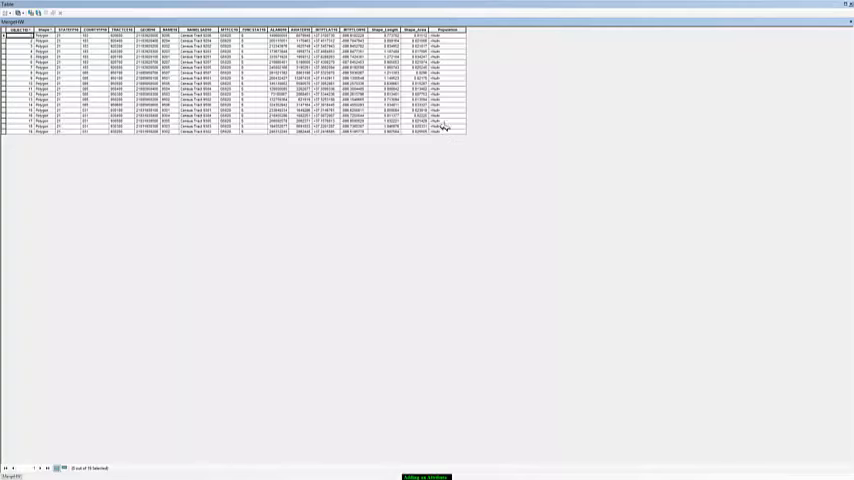
{"action": "mouse_move", "coordinate": [440, 135]}
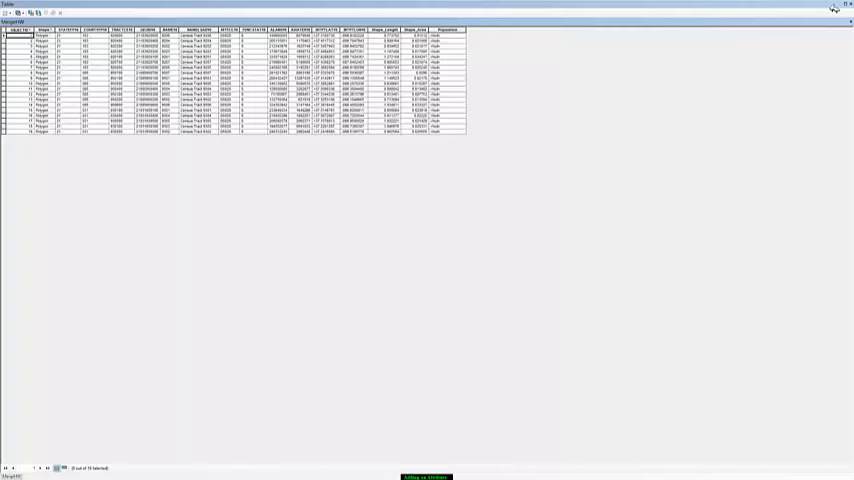
Close the attribute table showing the null-valued Population column.
{"action": "left_click", "coordinate": [833, 8]}
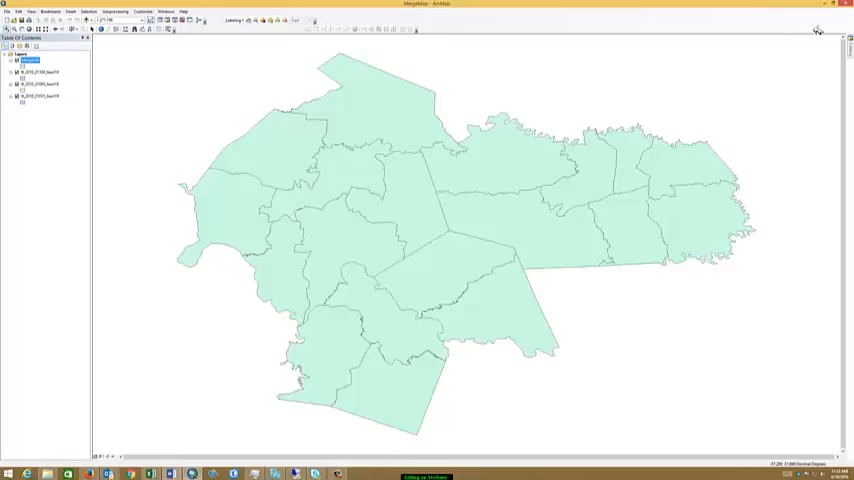
{"action": "mouse_move", "coordinate": [333, 310]}
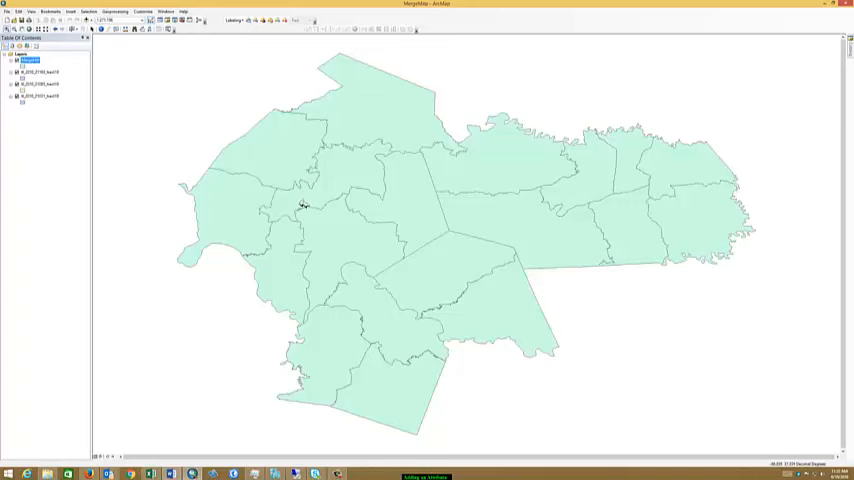
{"action": "mouse_move", "coordinate": [540, 218]}
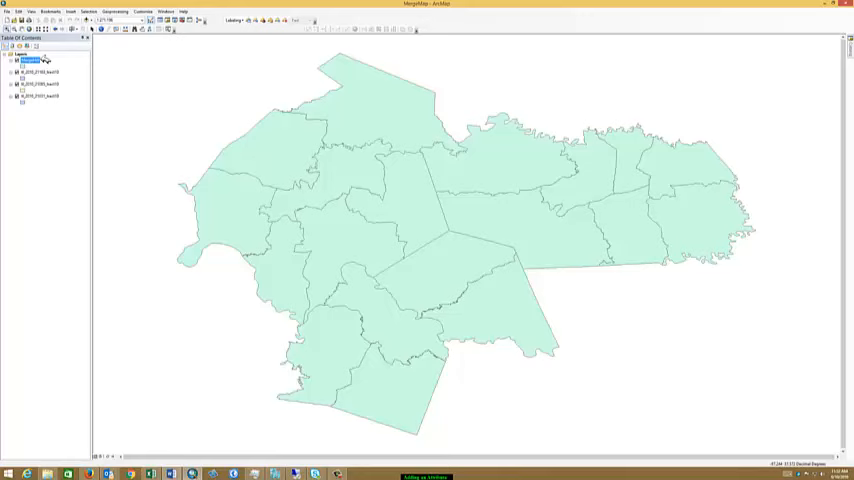
Reopen the merged tract layer's attribute table from the Table of Contents.
{"action": "right_click", "coordinate": [30, 59]}
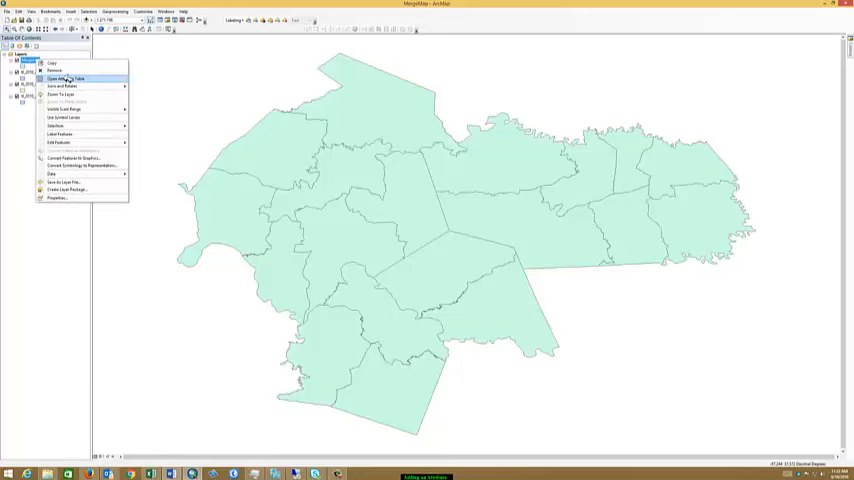
{"action": "left_click", "coordinate": [61, 79]}
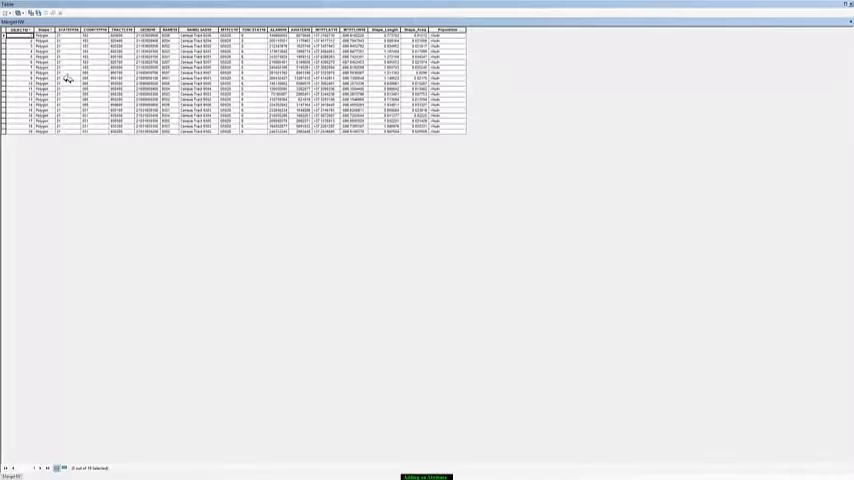